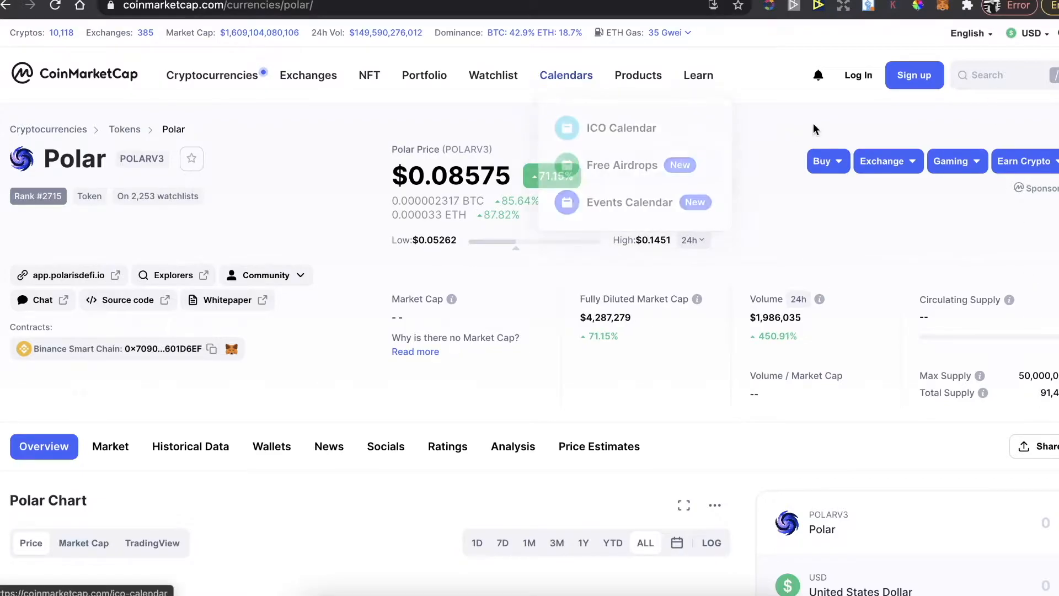
mouse_move(774, 151)
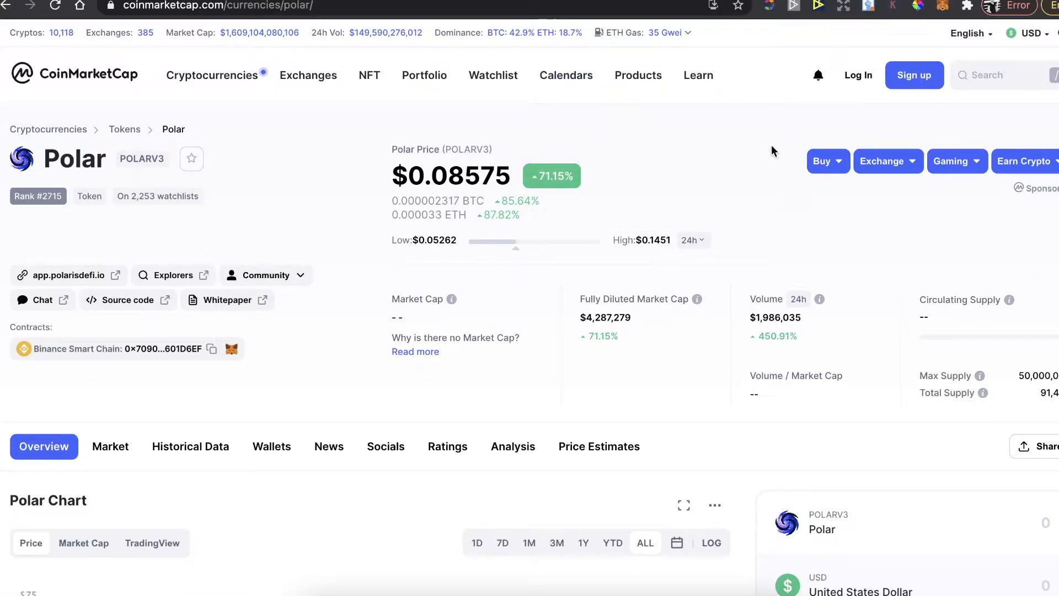
mouse_move(968, 27)
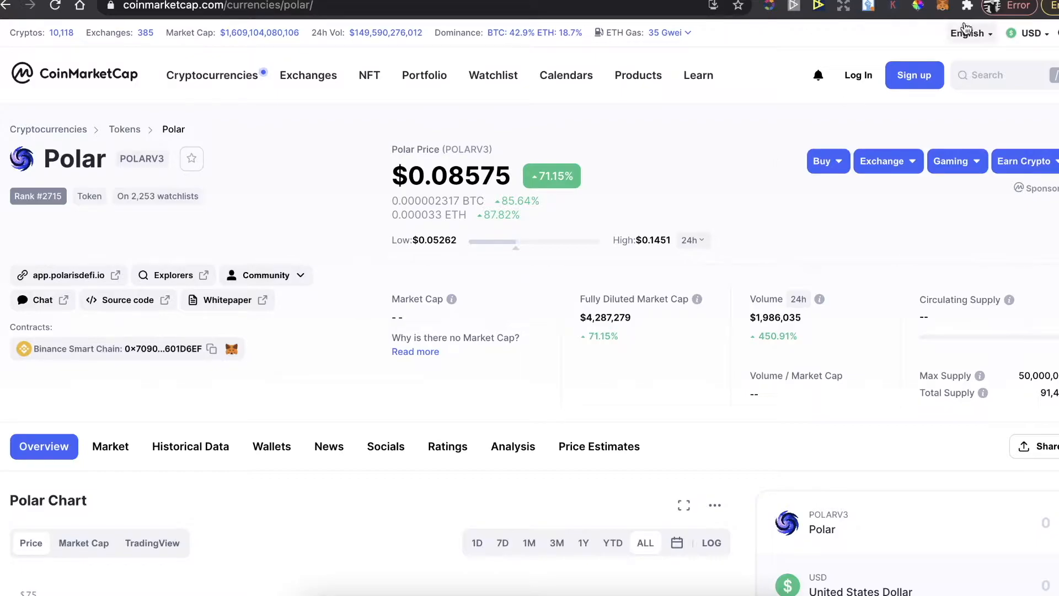
Open MetaMask and show its network list to check Smart Chain with 0 BNB.
click(945, 6)
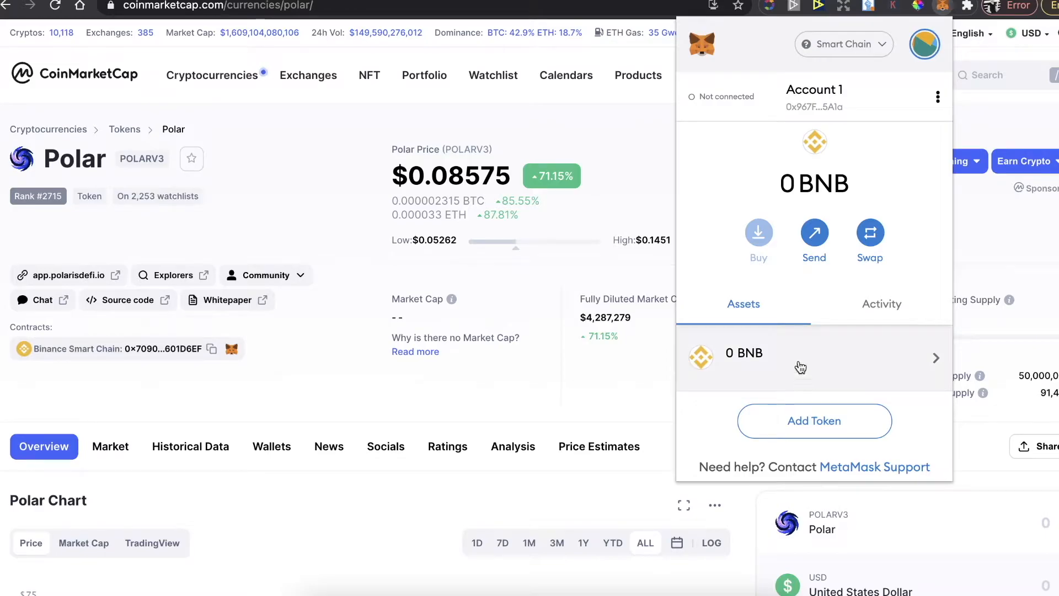
click(844, 44)
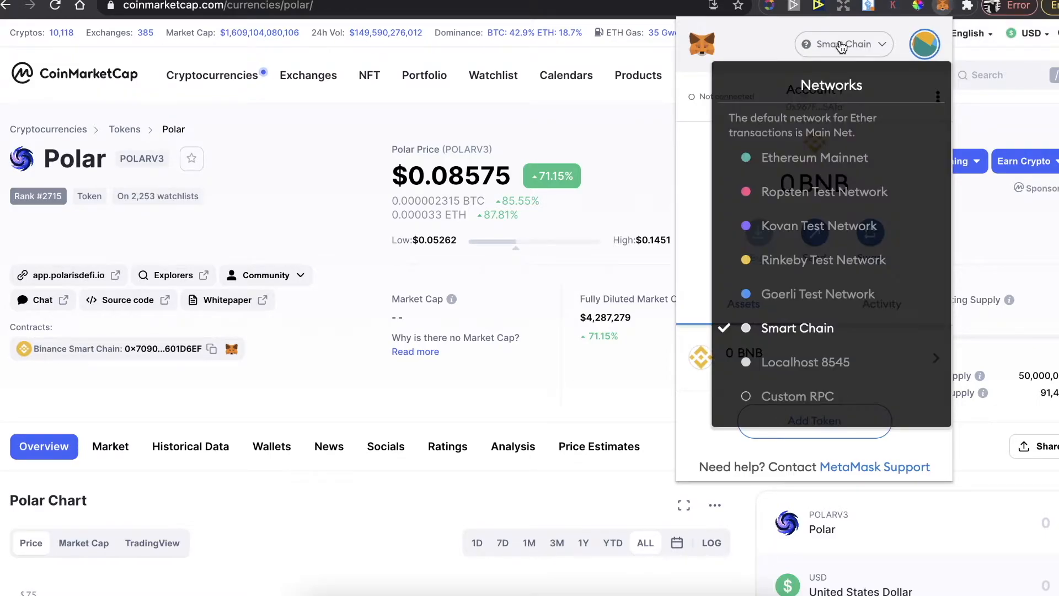
mouse_move(815, 103)
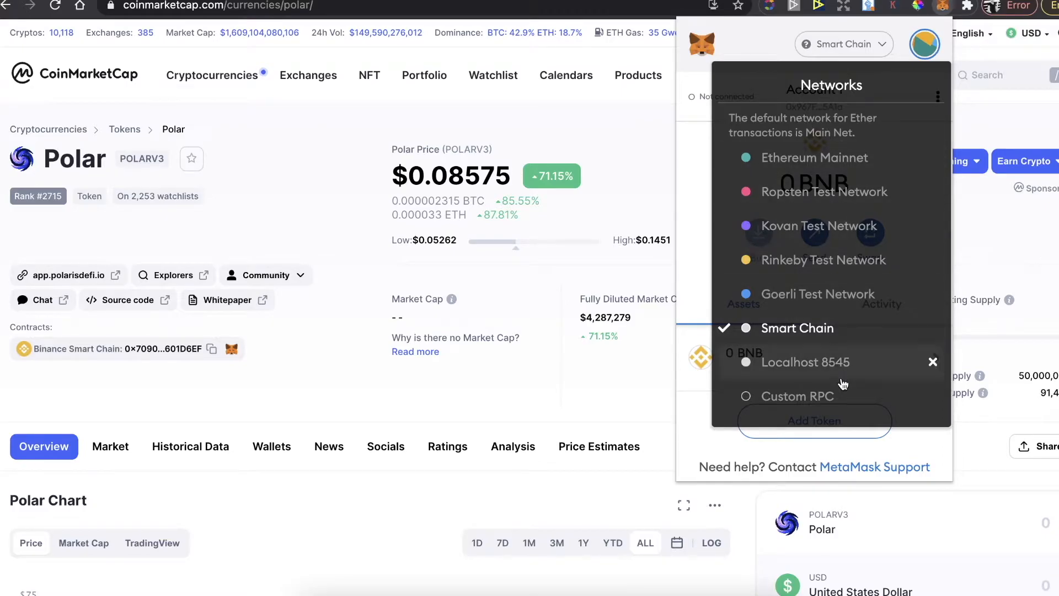
mouse_move(812, 400)
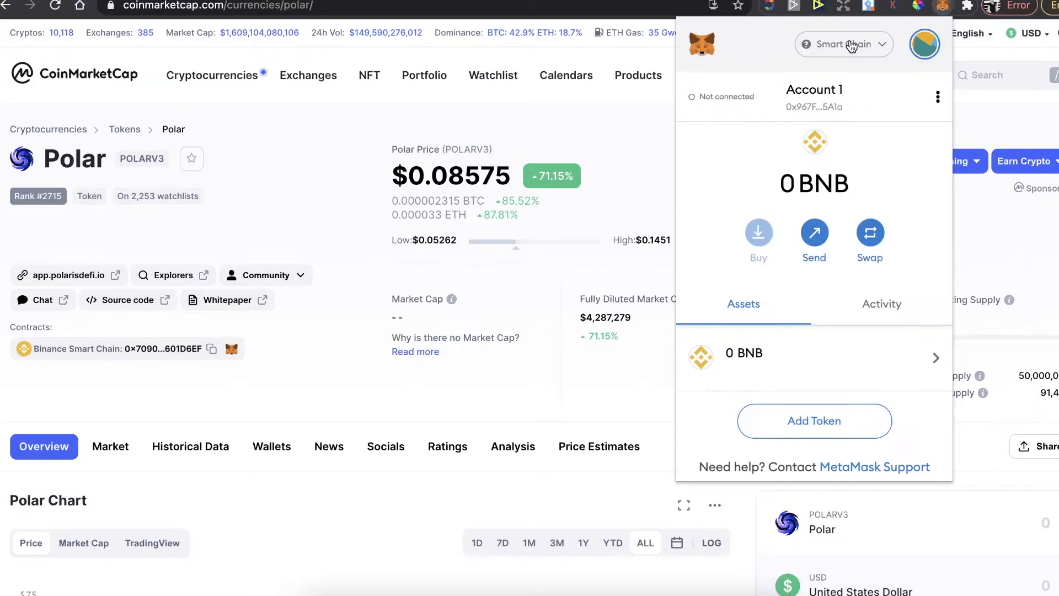
mouse_move(850, 50)
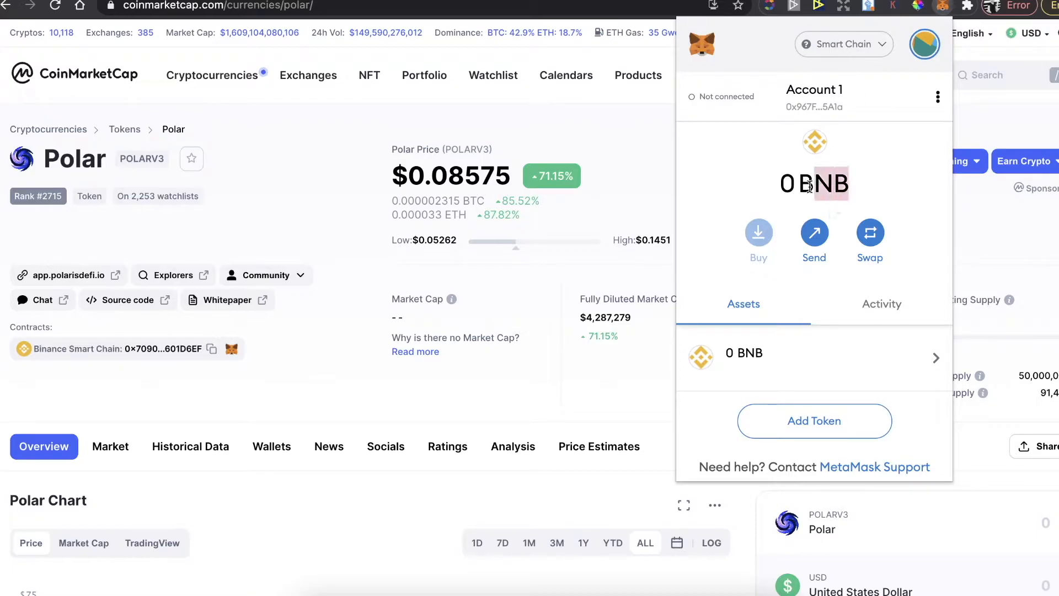
mouse_move(815, 184)
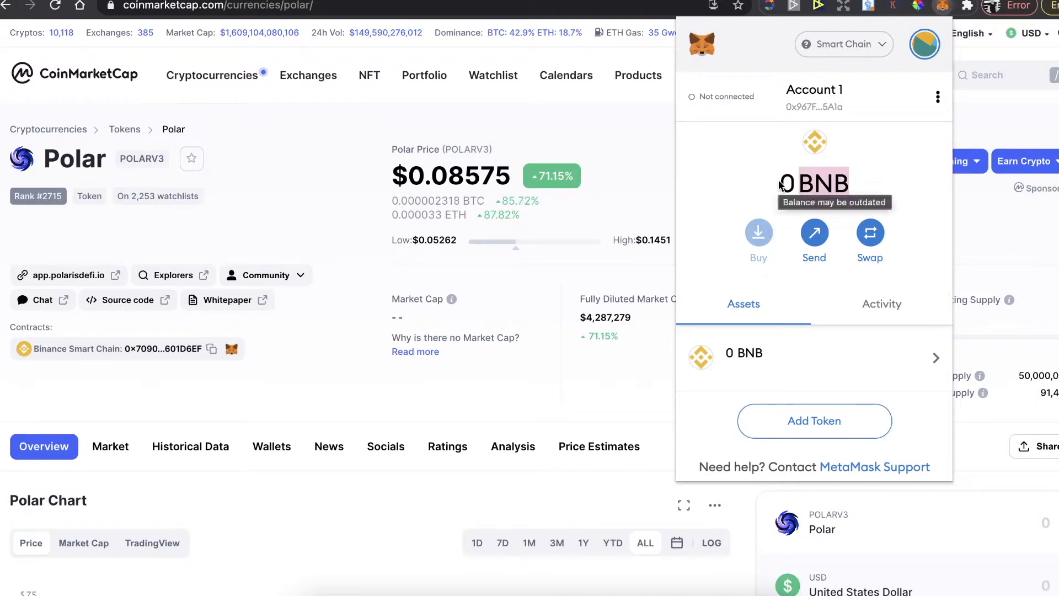
mouse_move(738, 221)
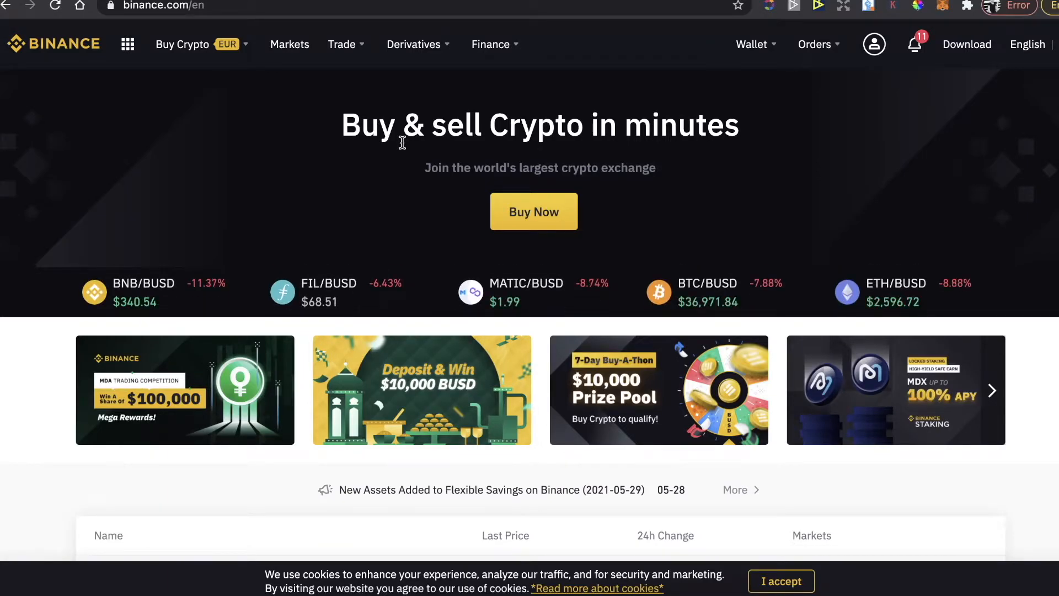
mouse_move(192, 114)
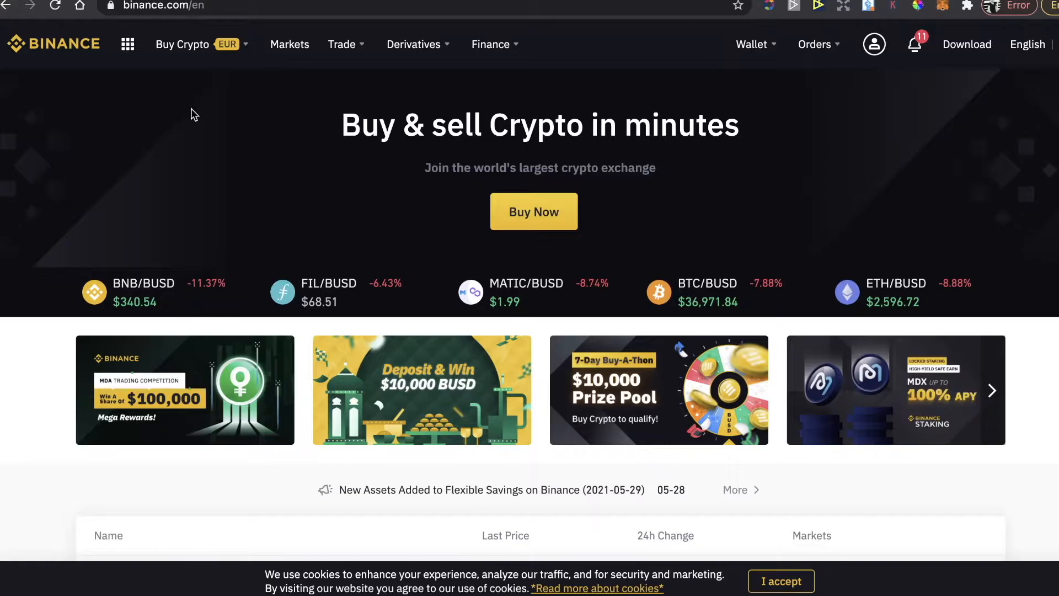
Browse Binance's Buy Crypto options, EUR currency list and Wallet menu, then reopen MetaMask.
click(182, 45)
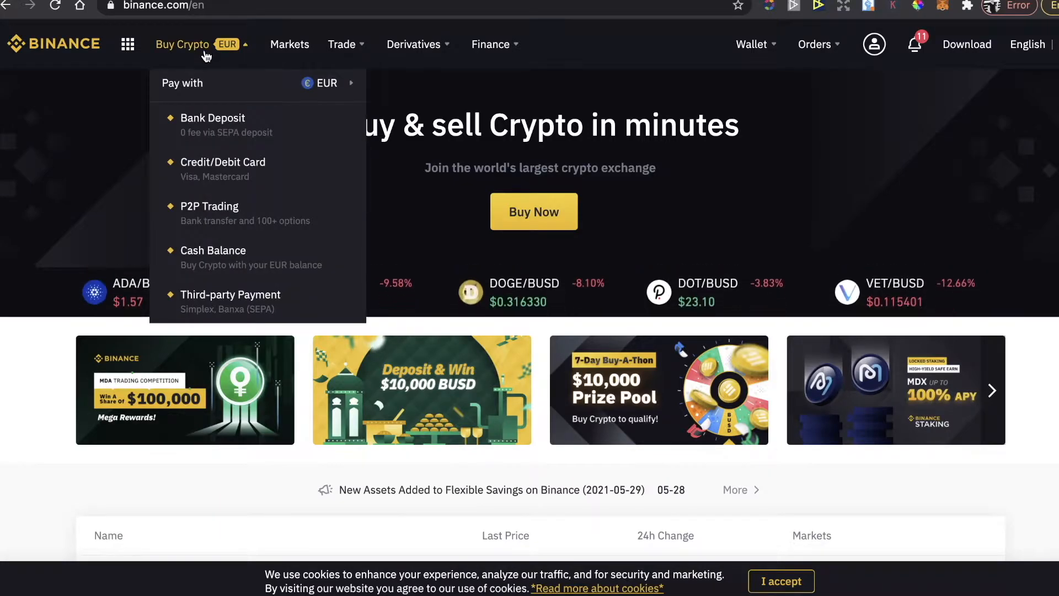
click(327, 83)
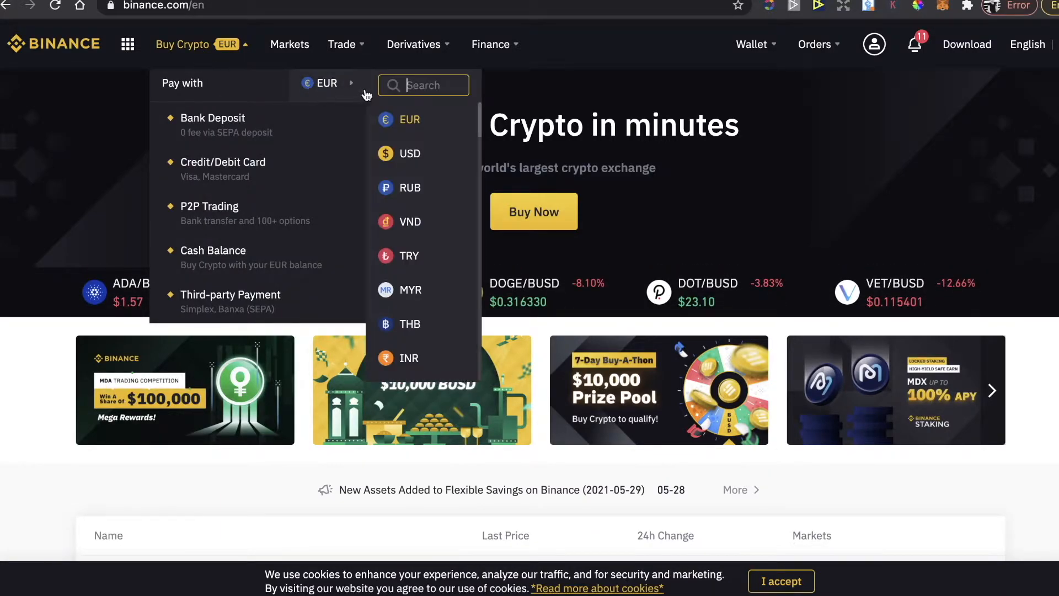
mouse_move(288, 236)
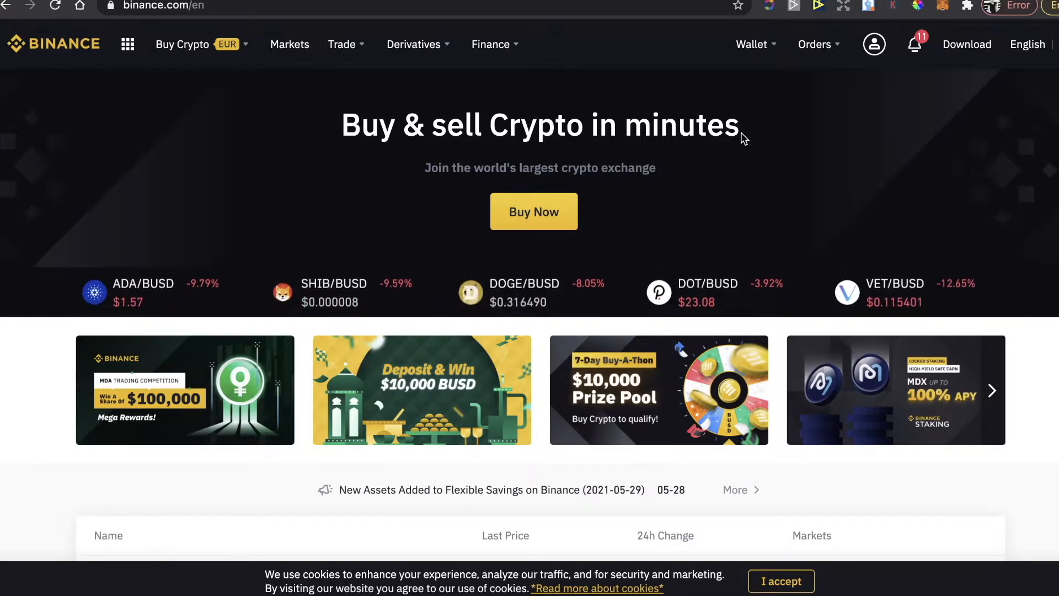
click(751, 44)
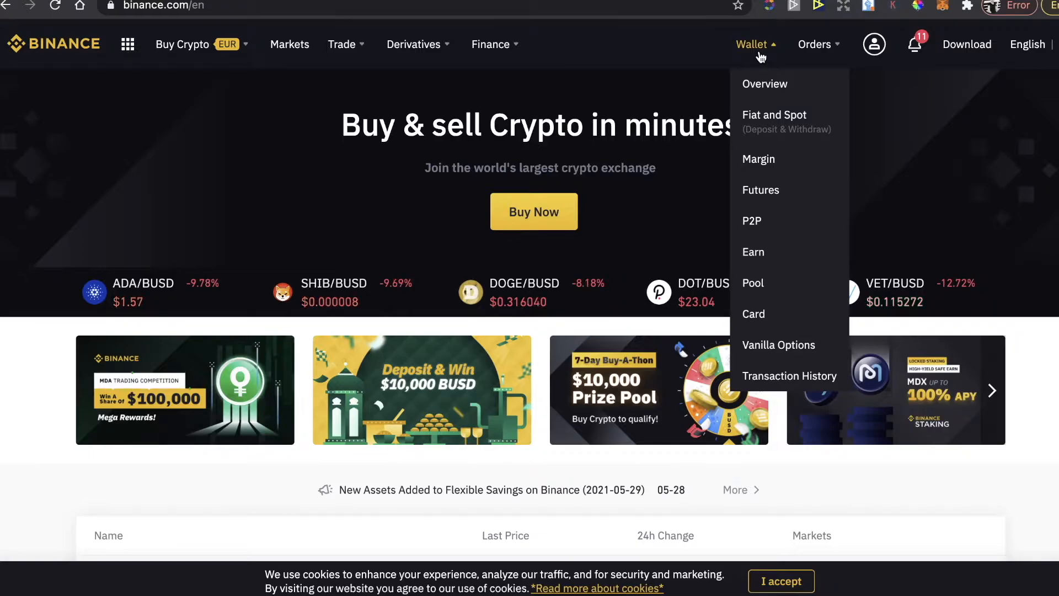
click(943, 6)
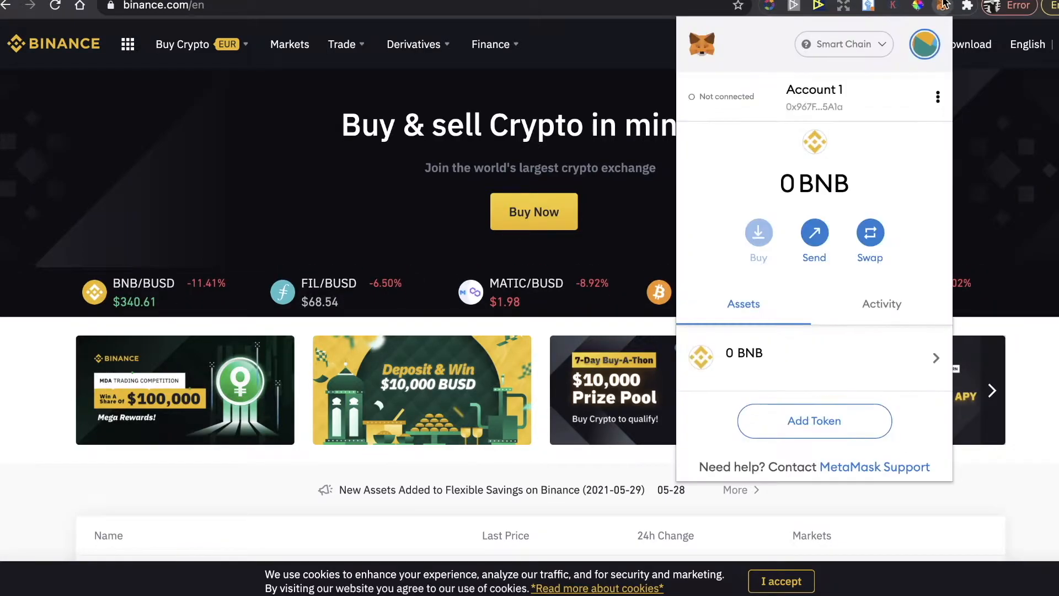
mouse_move(895, 101)
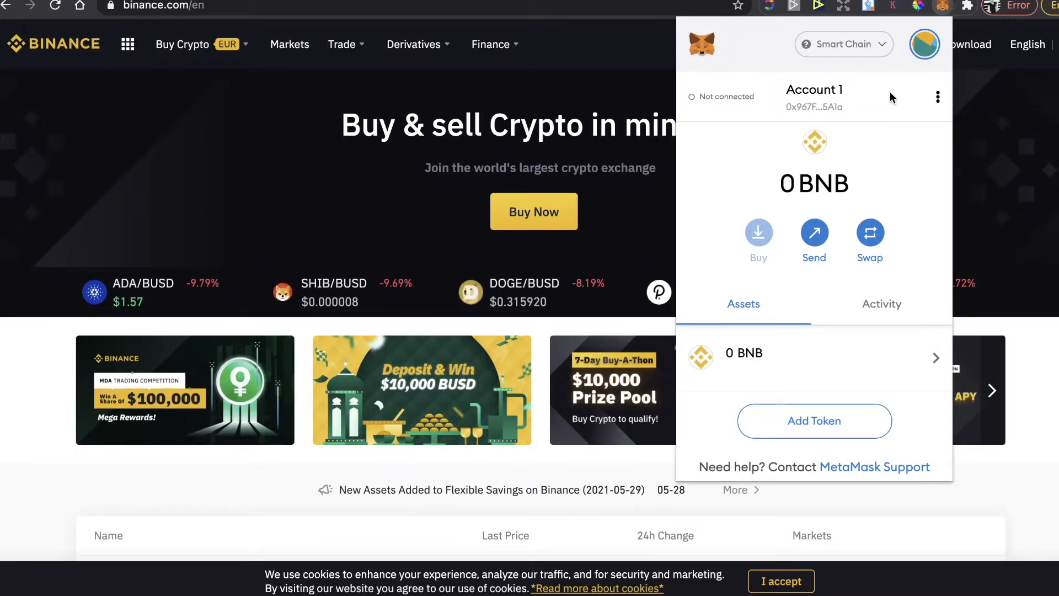
Close the MetaMask popup and show Binance's Wallet menu sections.
click(814, 106)
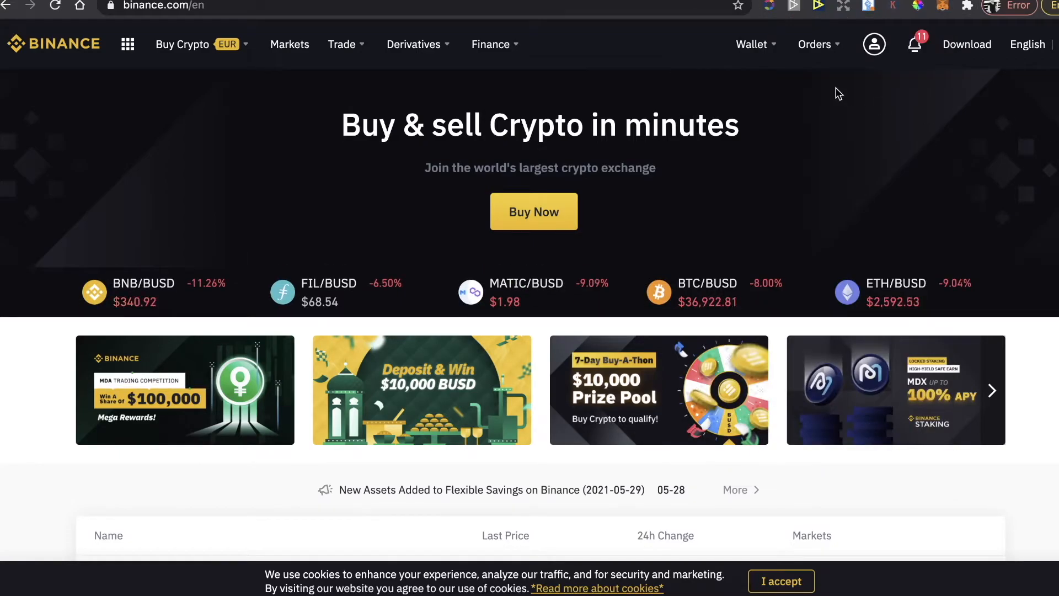
click(752, 44)
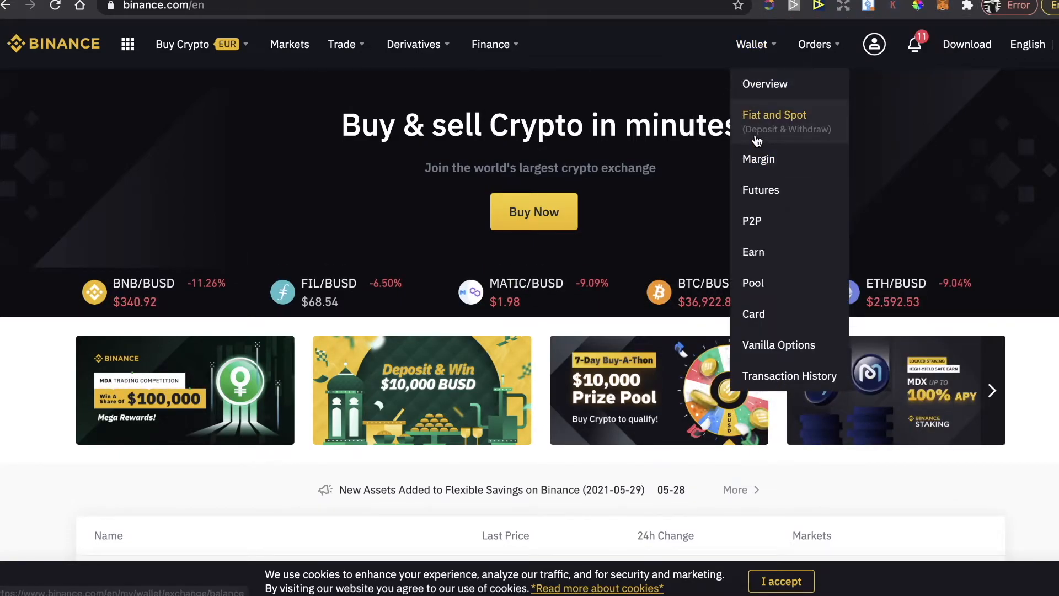
click(774, 115)
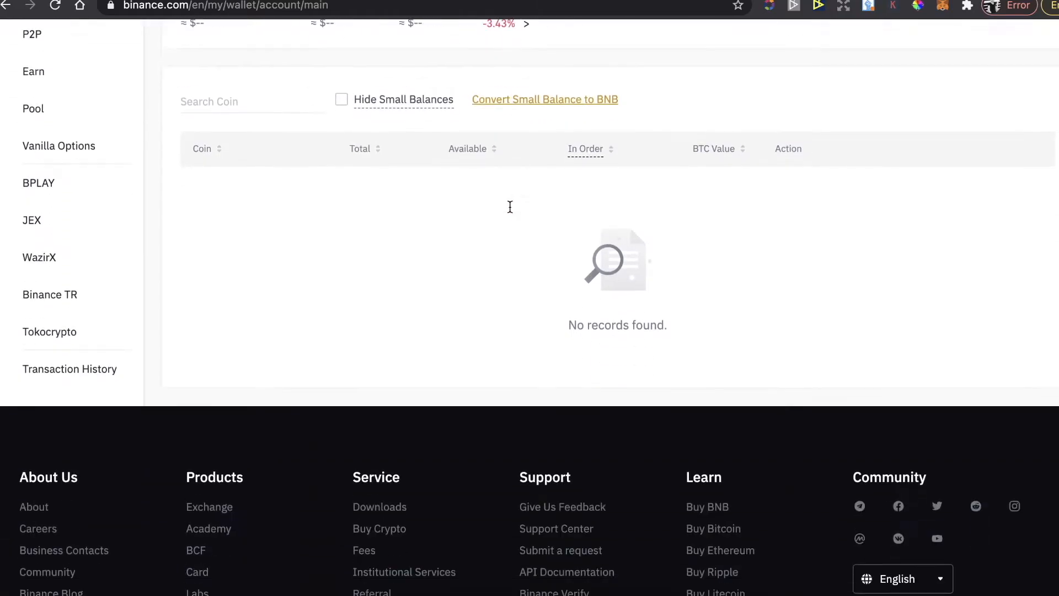
scroll(down, 3)
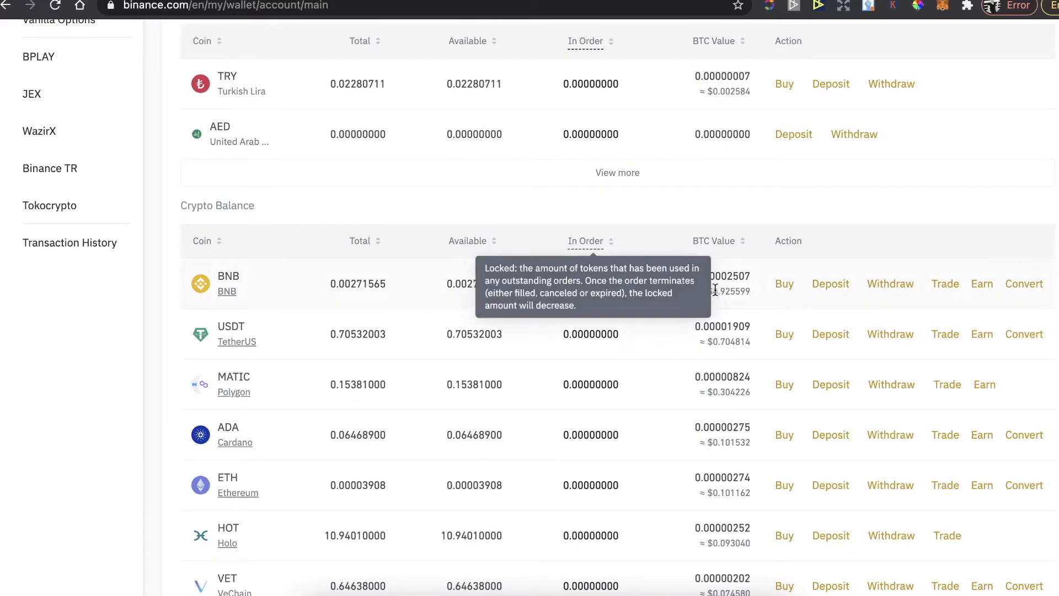
click(891, 283)
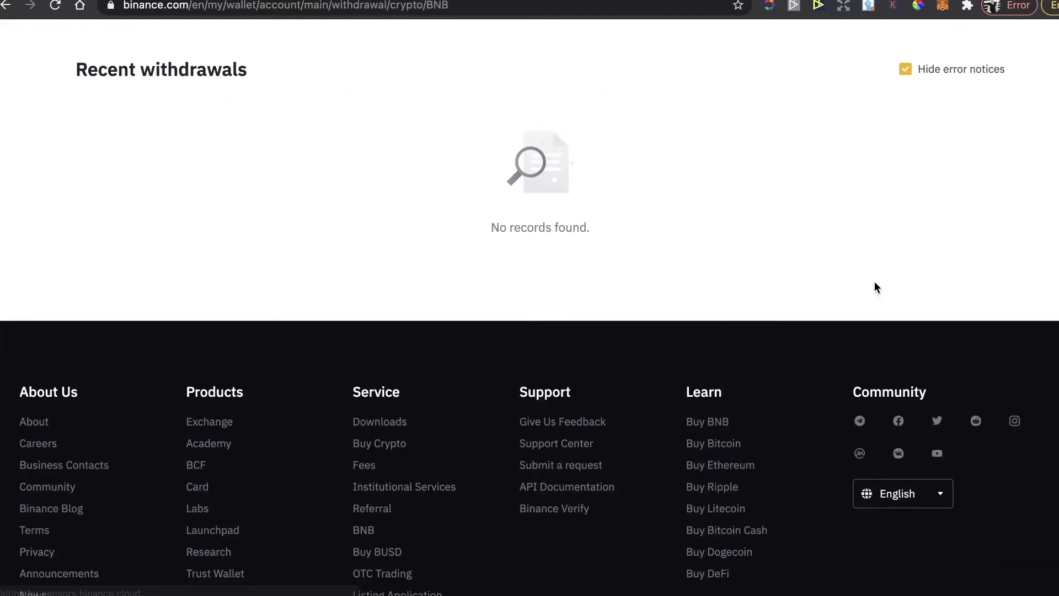
scroll(up, 3)
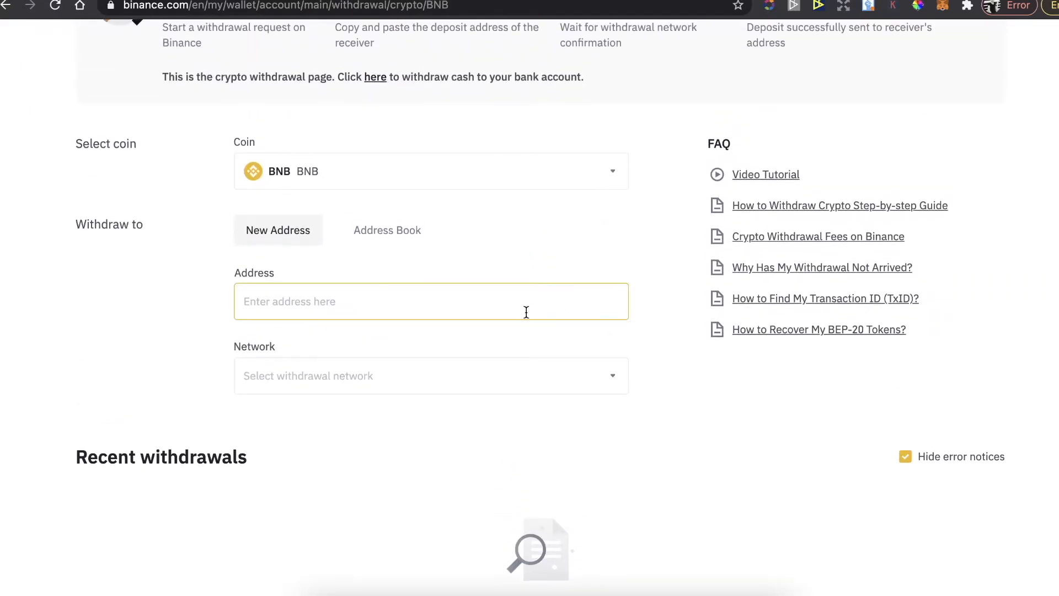
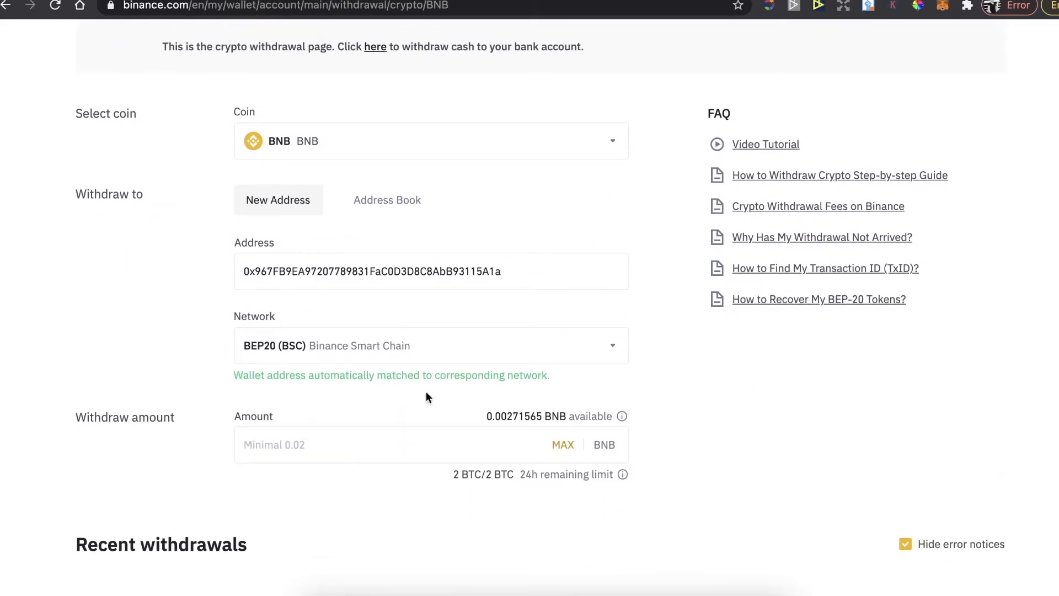
click(431, 271)
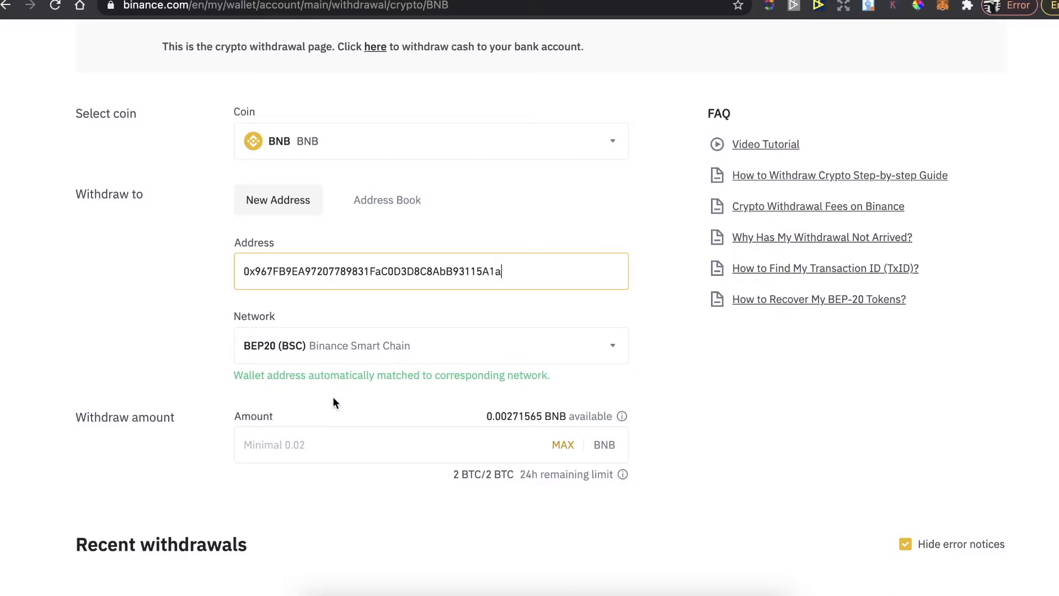
click(338, 445)
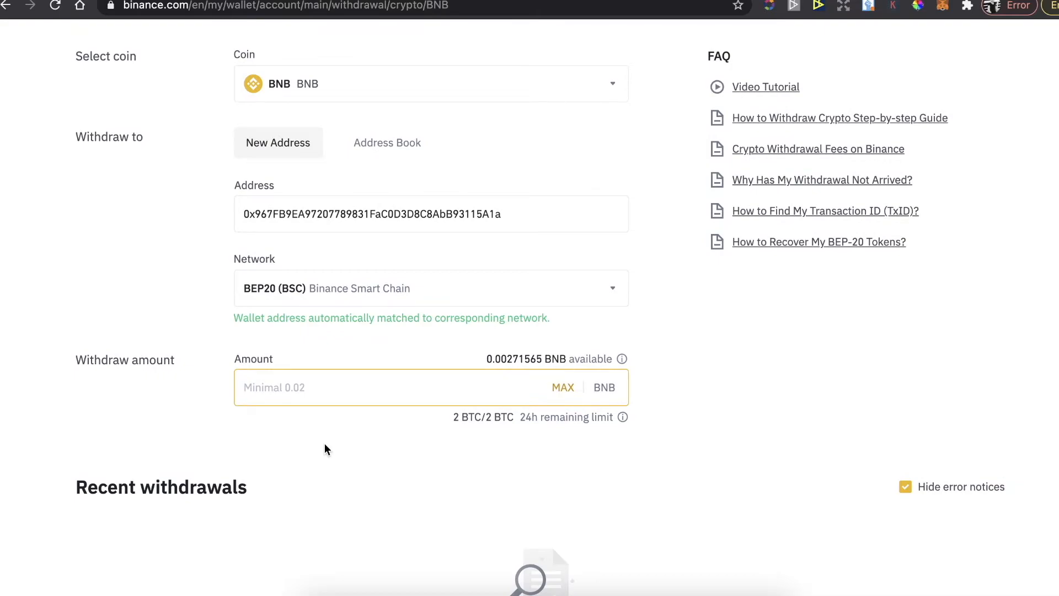
mouse_move(599, 455)
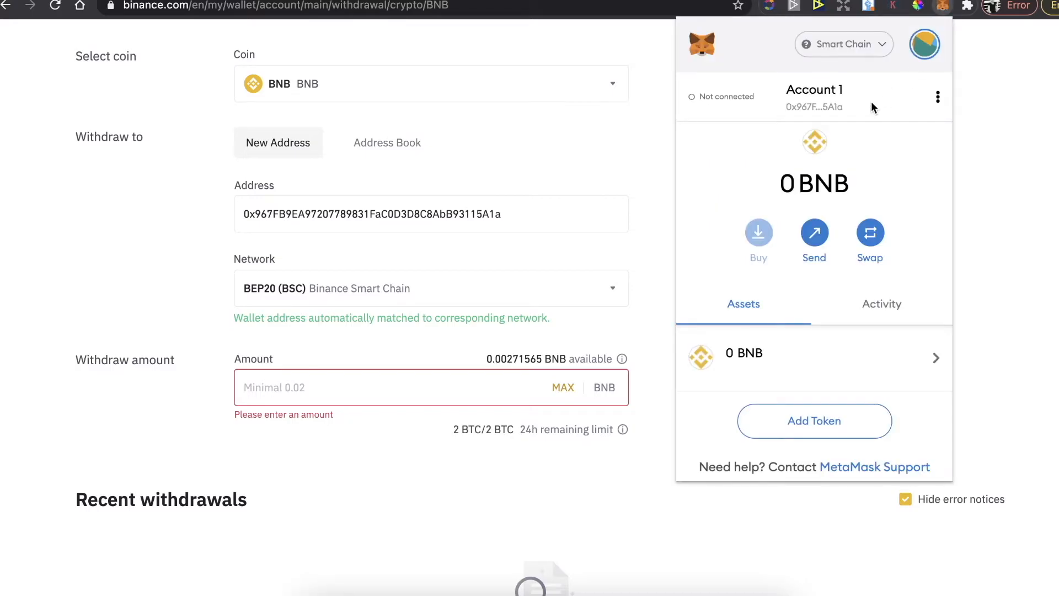
mouse_move(996, 180)
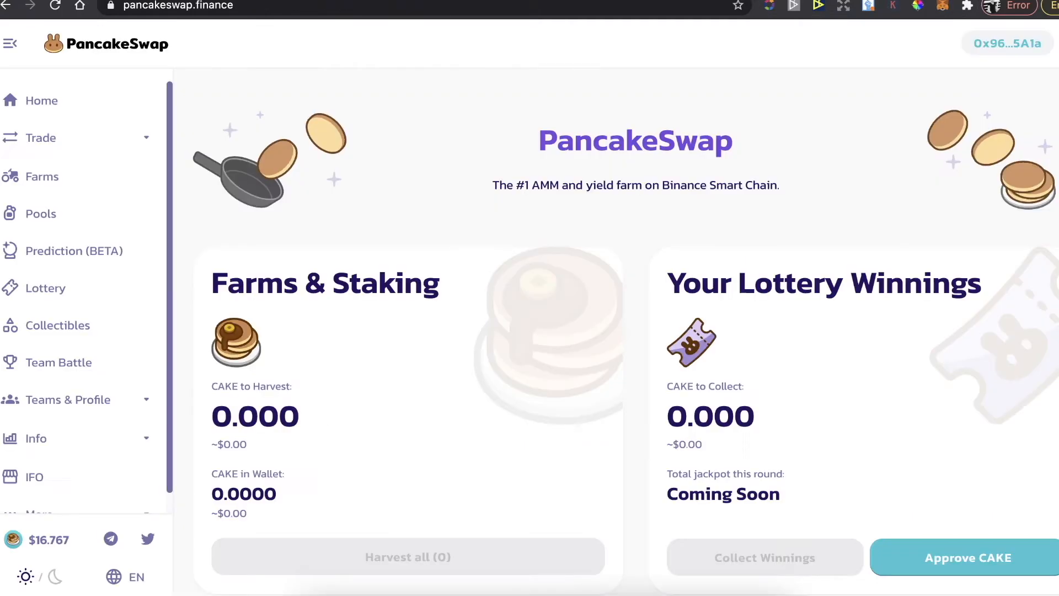
mouse_move(876, 185)
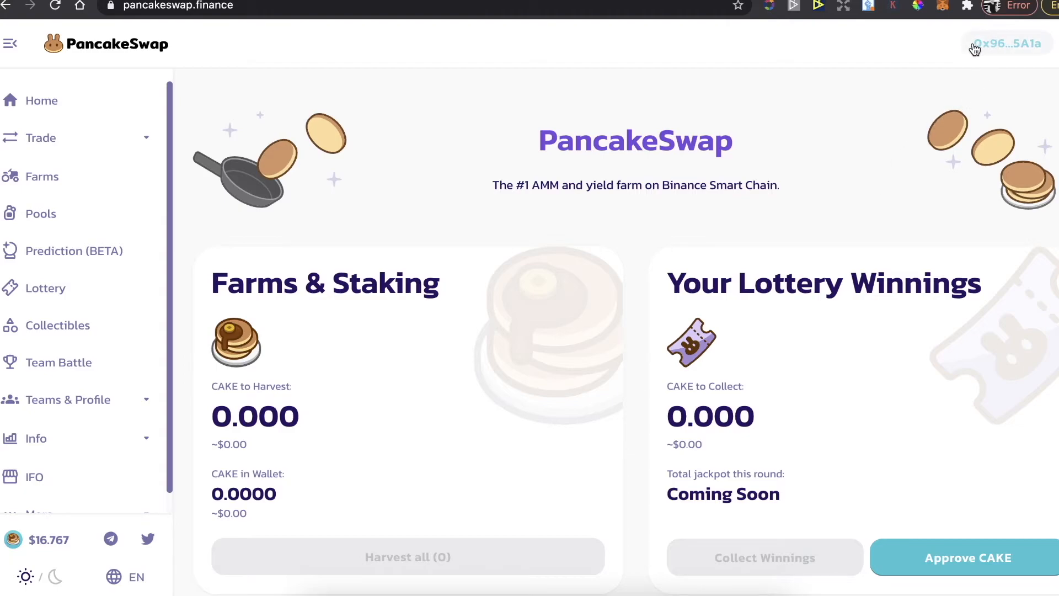
mouse_move(988, 50)
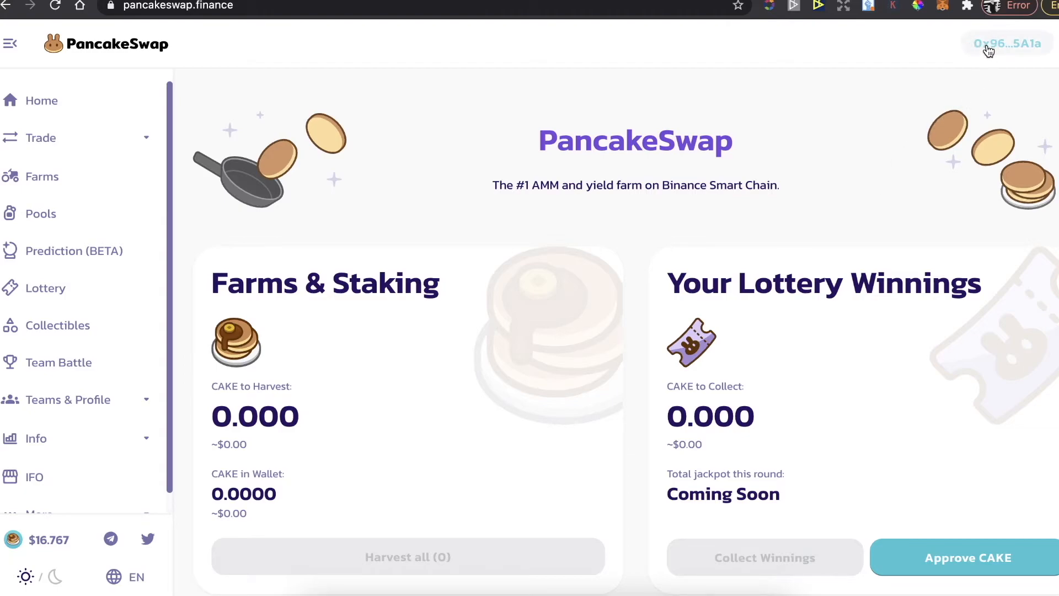
mouse_move(881, 105)
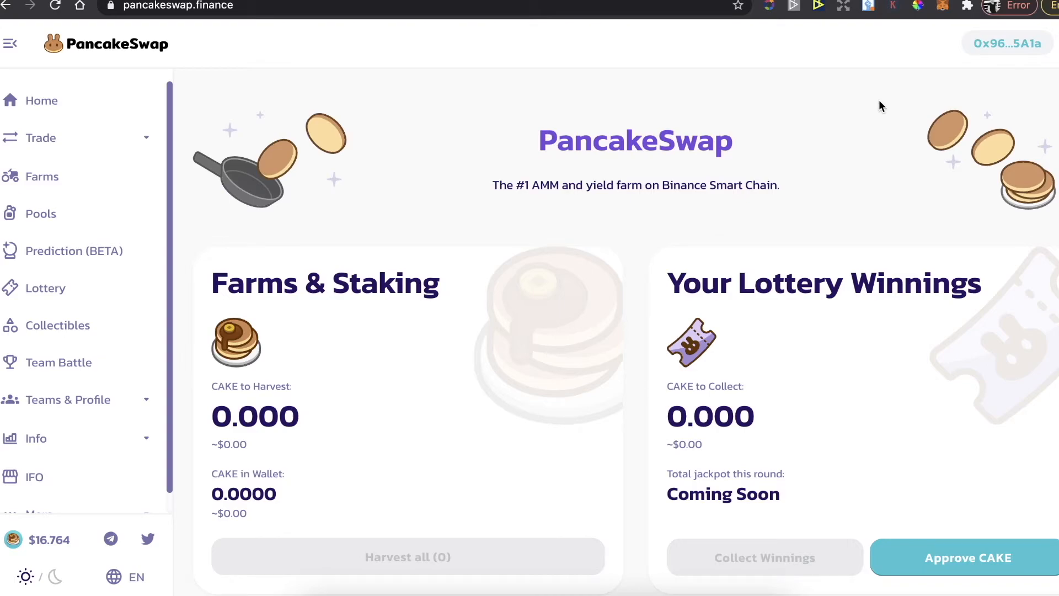
Open PancakeSwap's Exchange page from the Trade sidebar menu, with BNB as source.
click(41, 137)
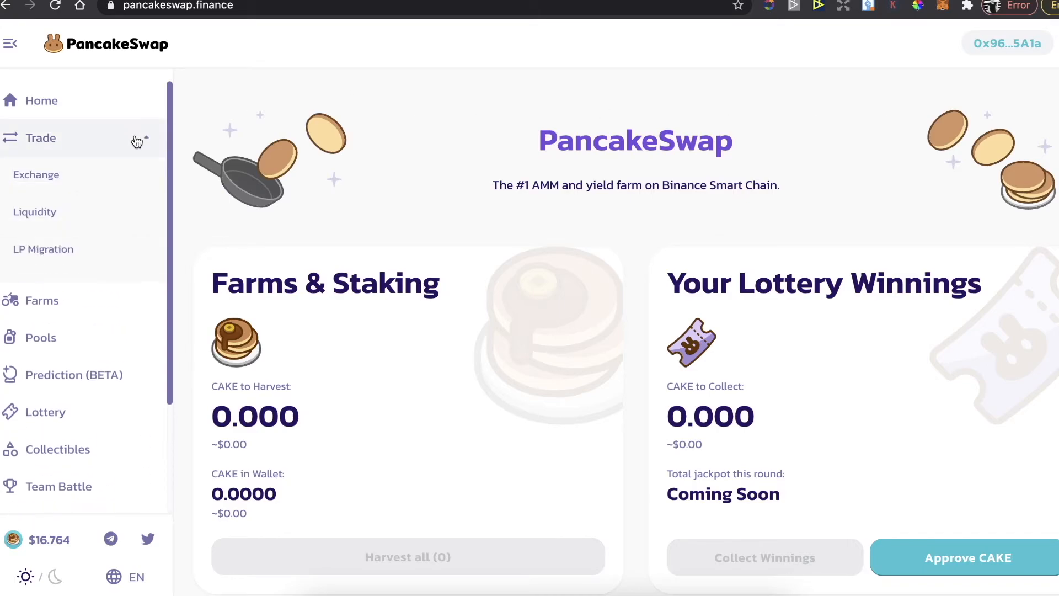
click(36, 175)
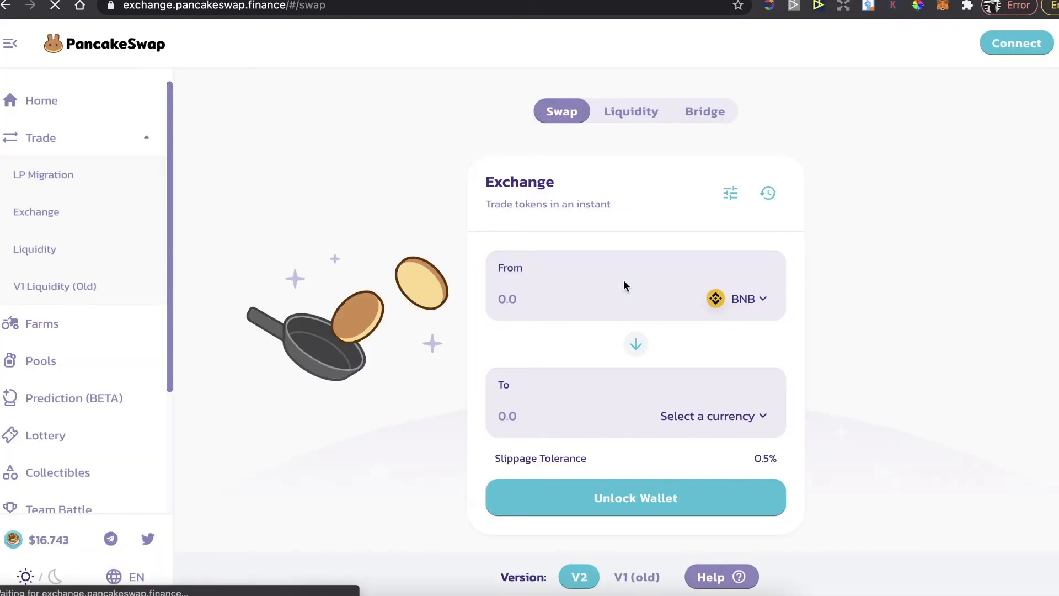
mouse_move(782, 272)
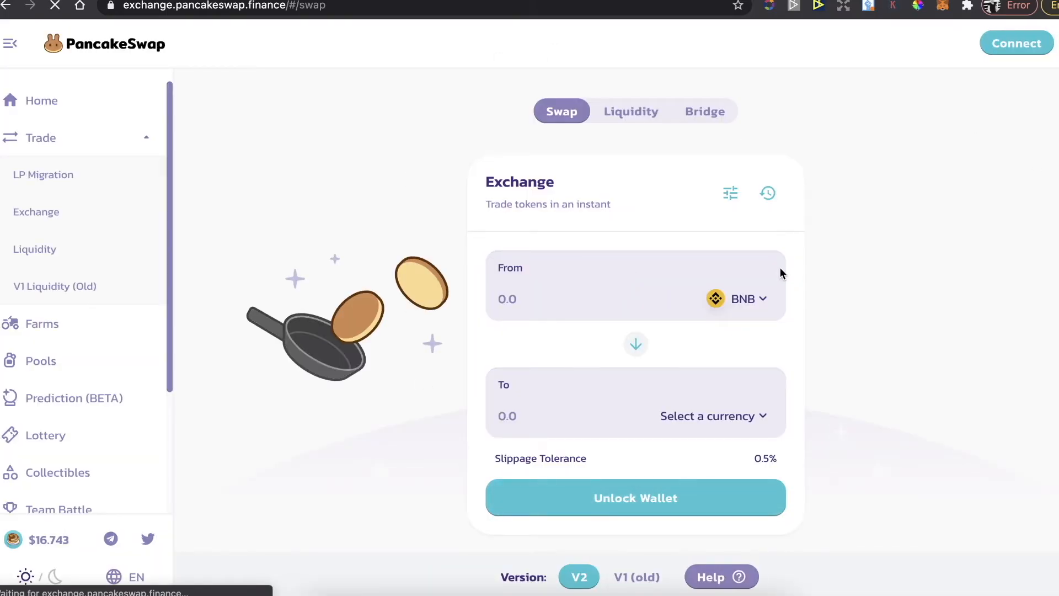
mouse_move(730, 197)
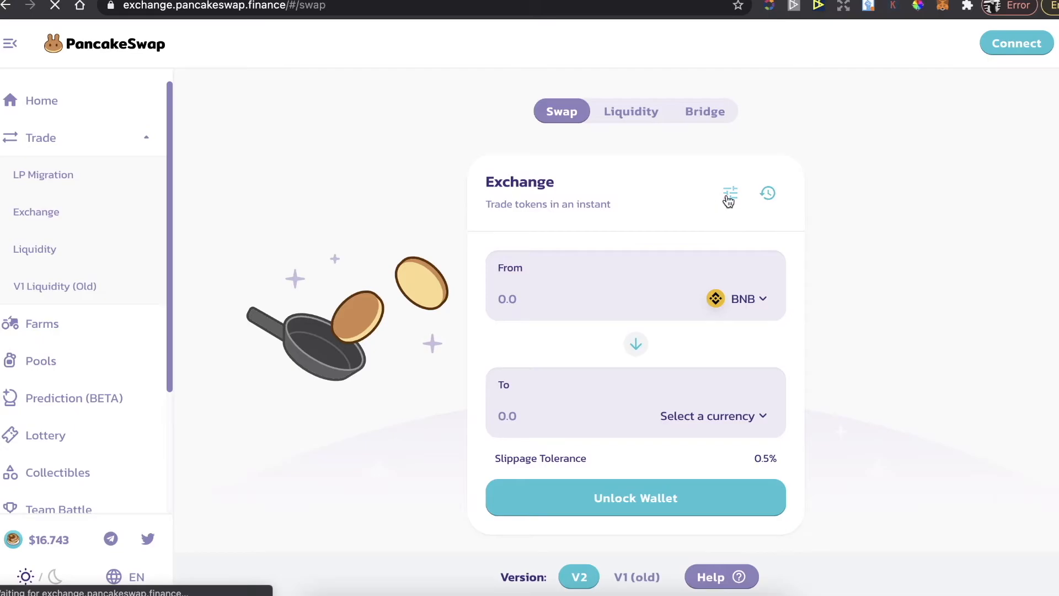
click(730, 194)
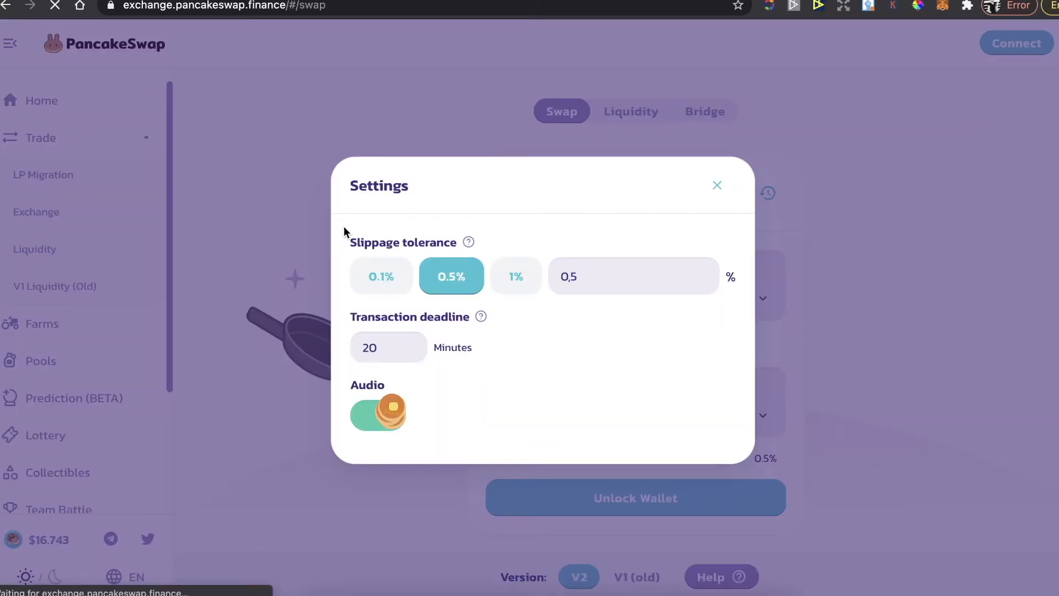
double_click(403, 242)
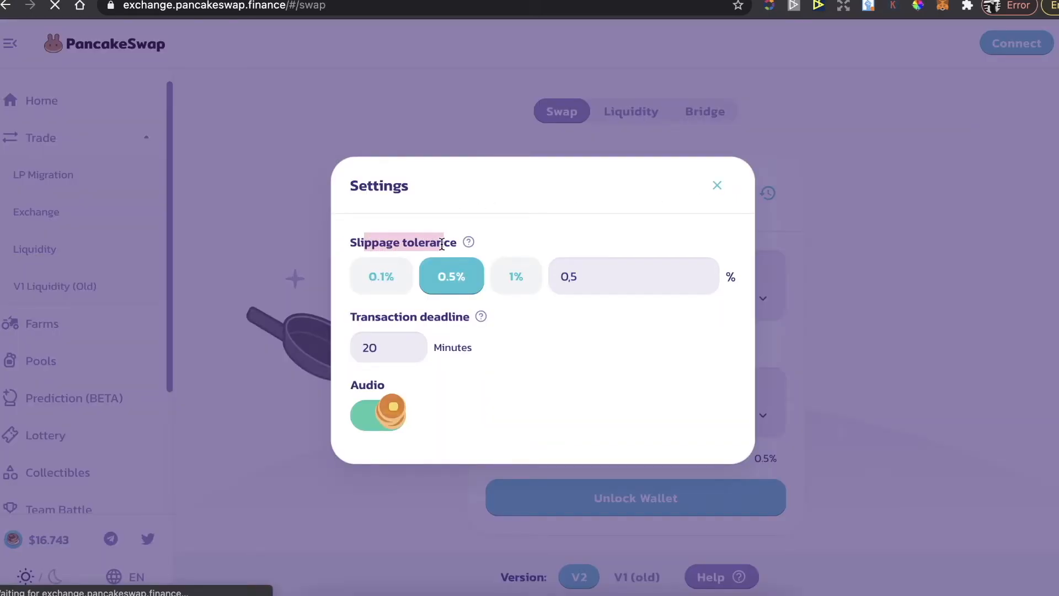
click(633, 276)
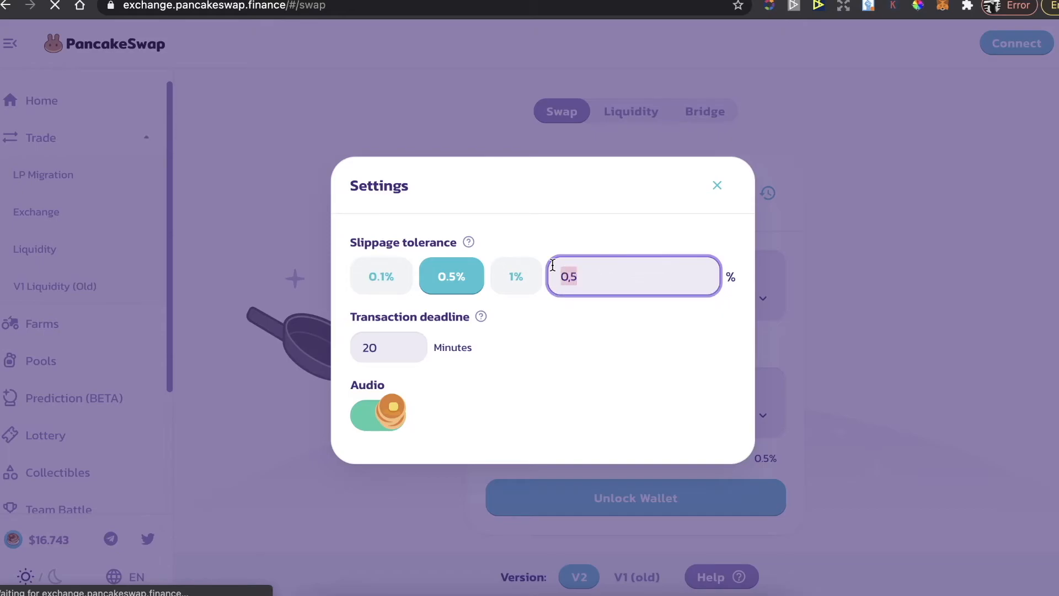
click(717, 184)
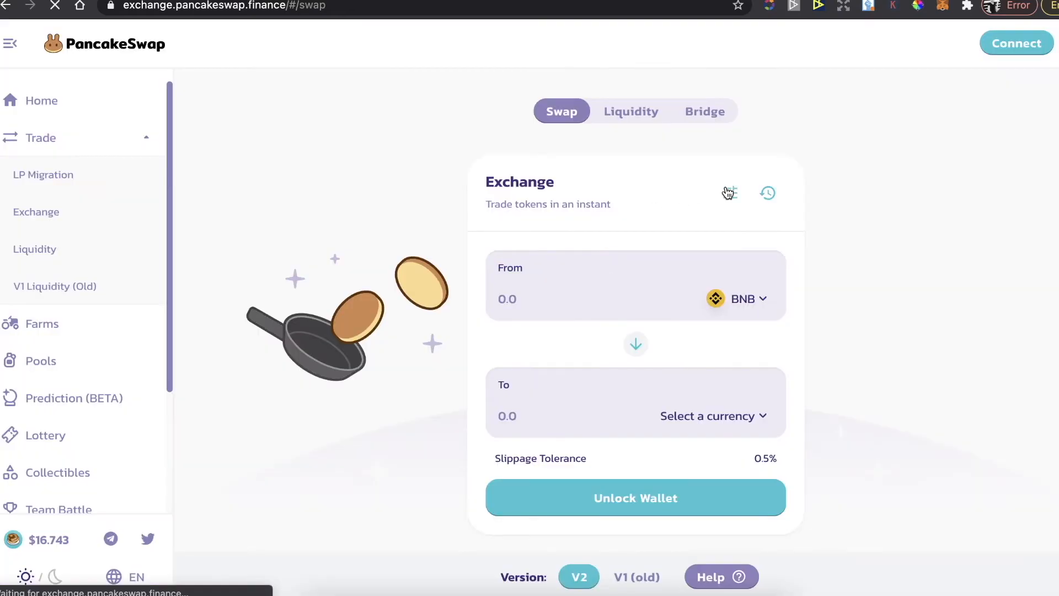
click(706, 416)
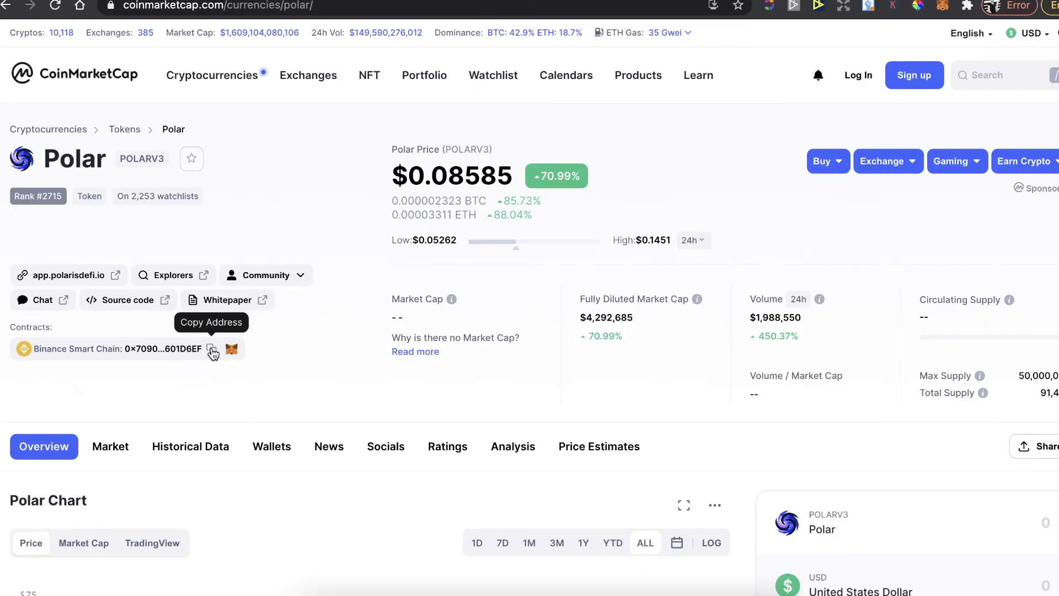
Copy Polar's Binance Smart Chain contract address from CoinMarketCap.
click(211, 349)
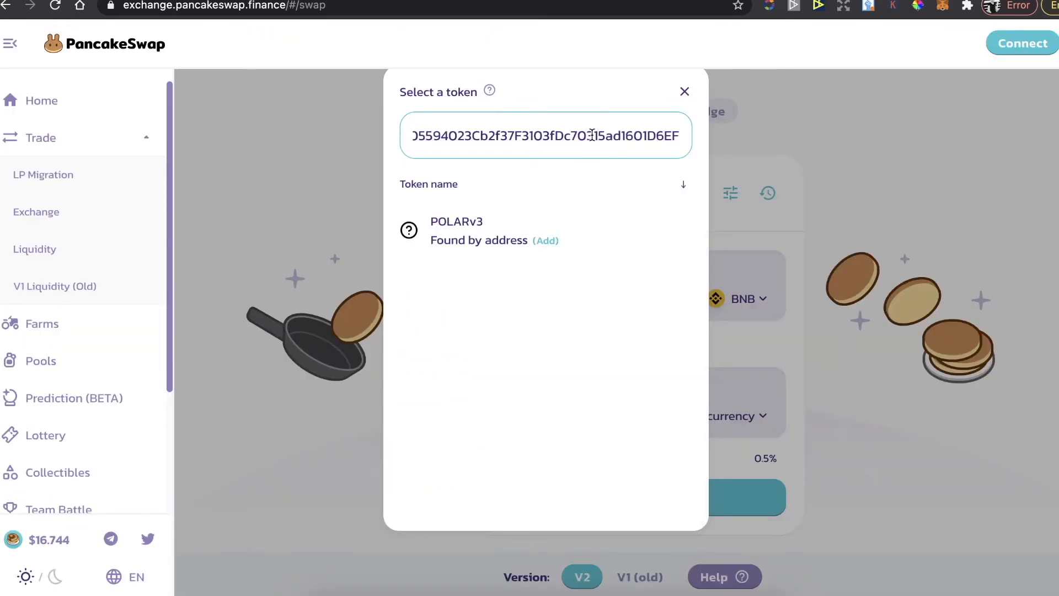
Choose POLARv3 as the token to receive, found by its pasted contract address.
click(457, 230)
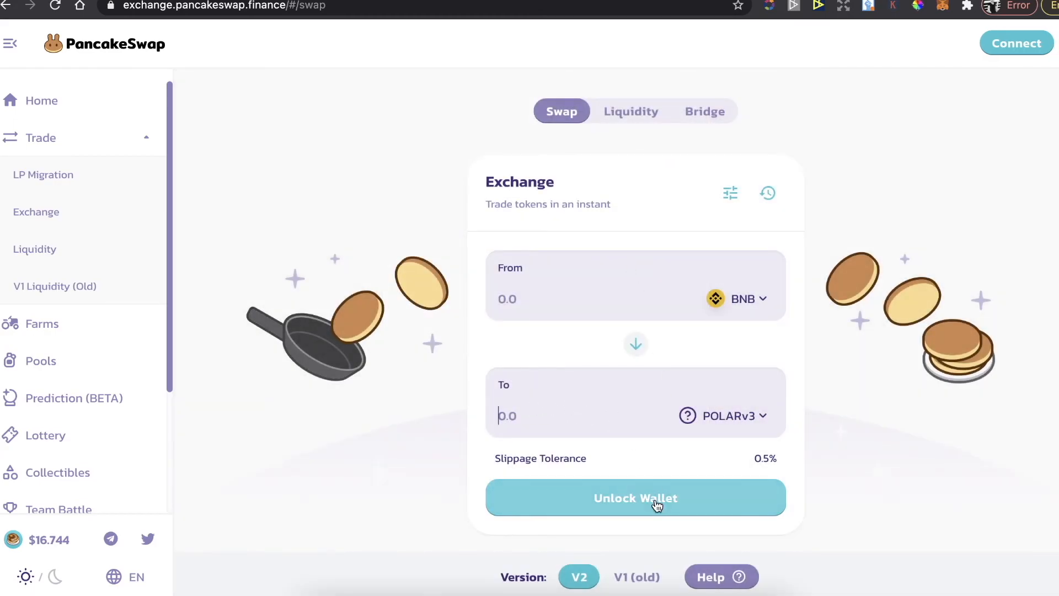
mouse_move(856, 438)
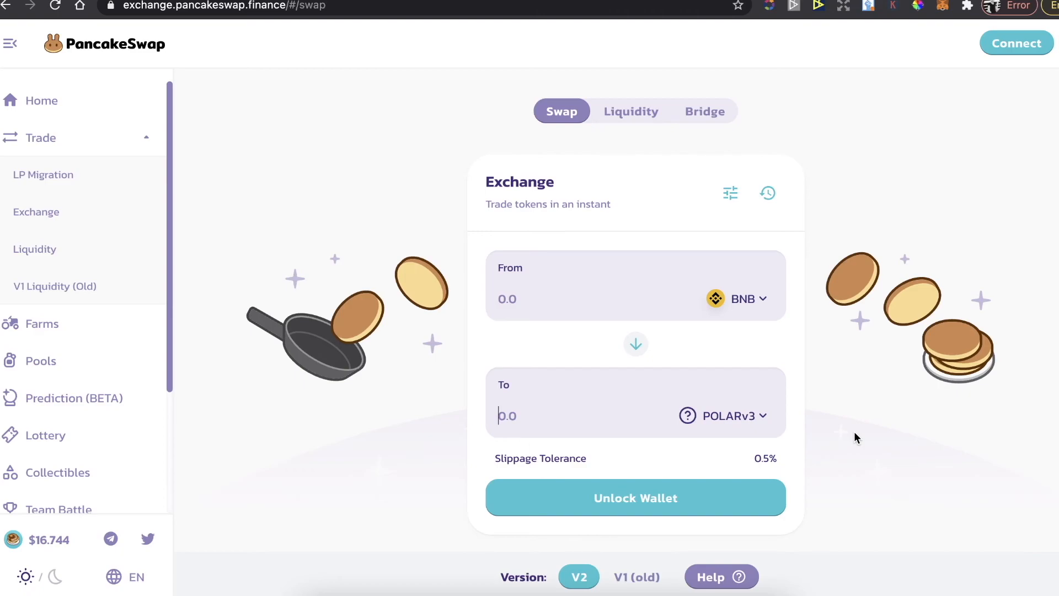